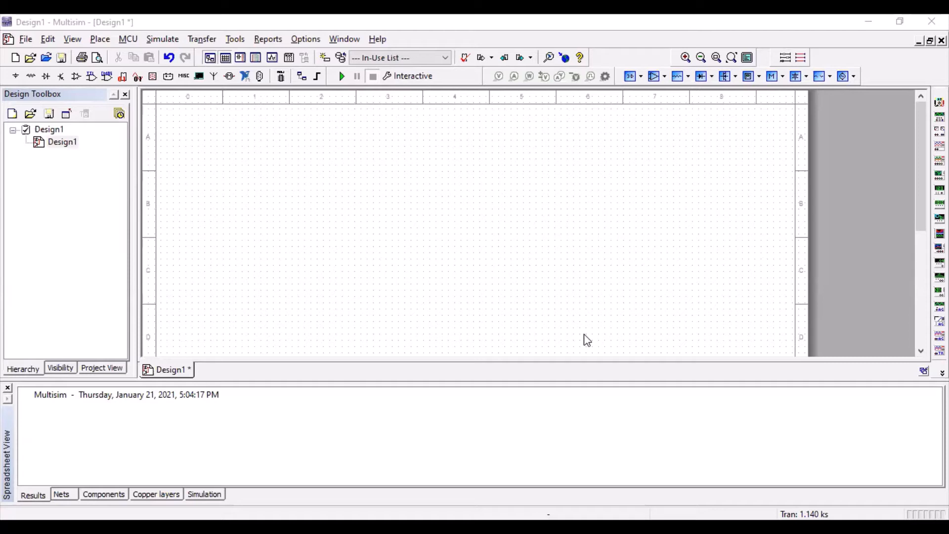
pyautogui.moveTo(433, 395)
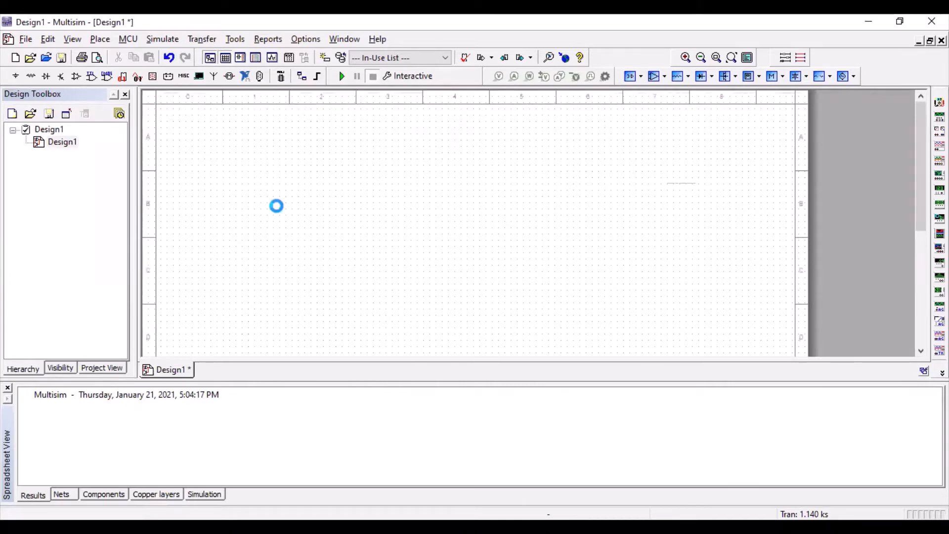
# Search the Diodes group for 1n4007 and select the 1N4007G rectifier diode
pyautogui.click(291, 205)
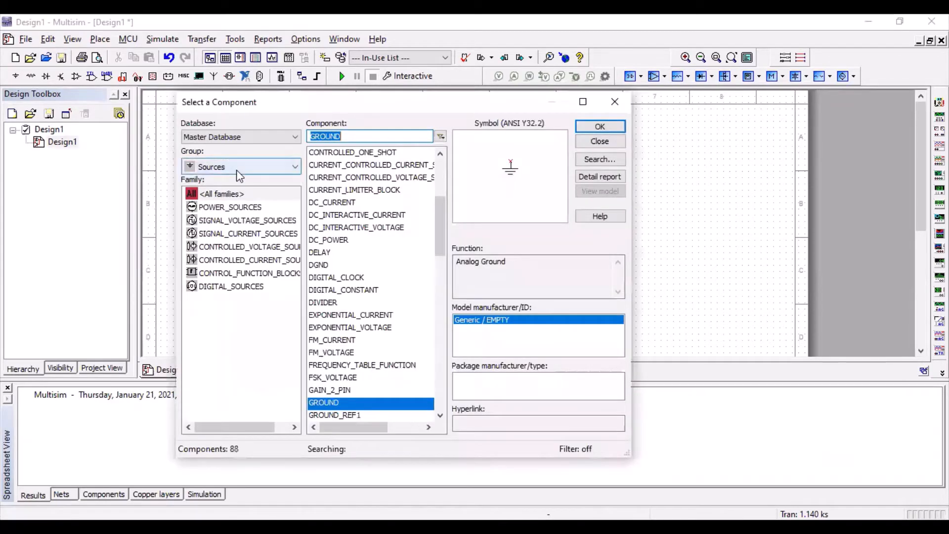
pyautogui.click(240, 167)
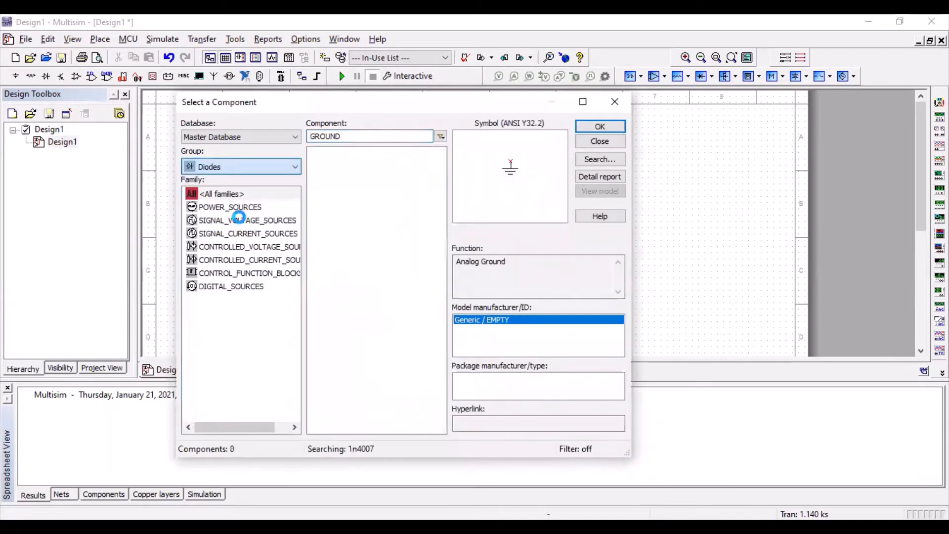
pyautogui.write('1n4007')
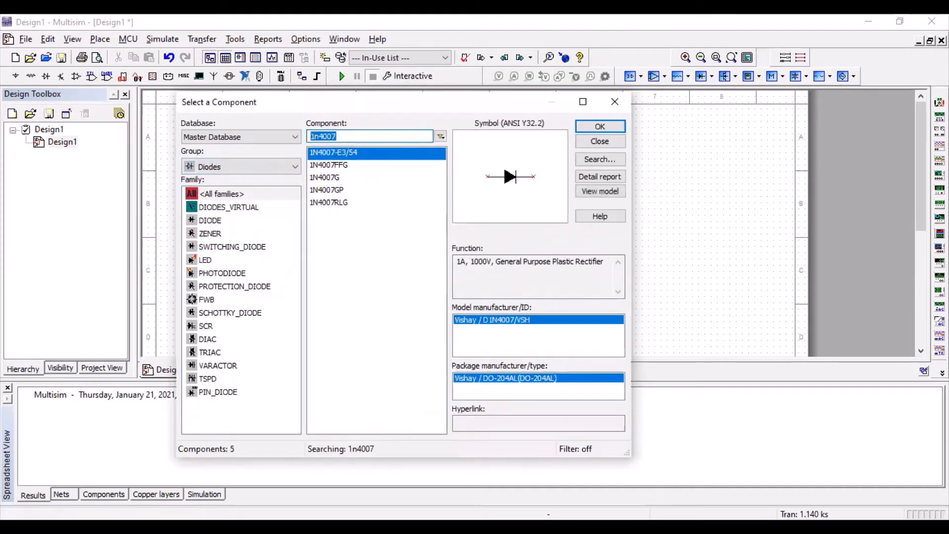
pyautogui.press('BackSpace')
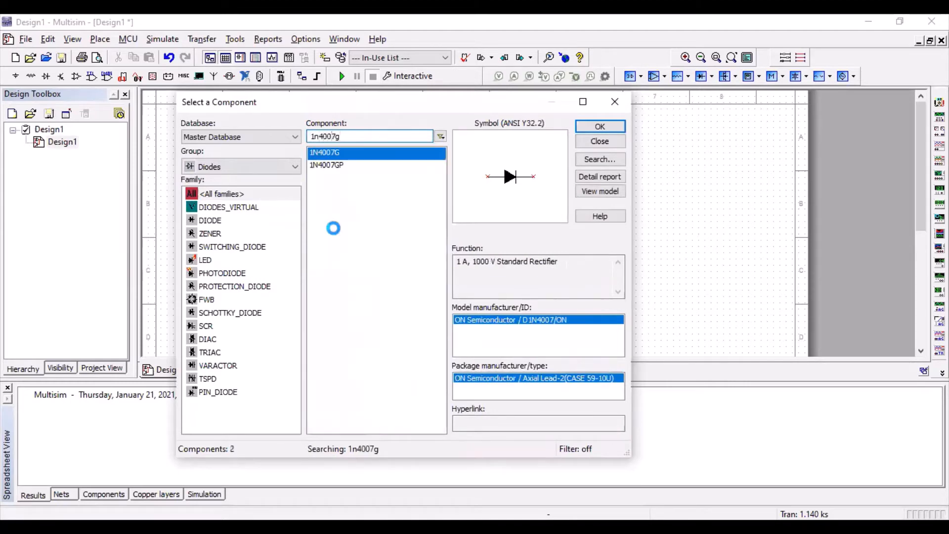
pyautogui.click(598, 126)
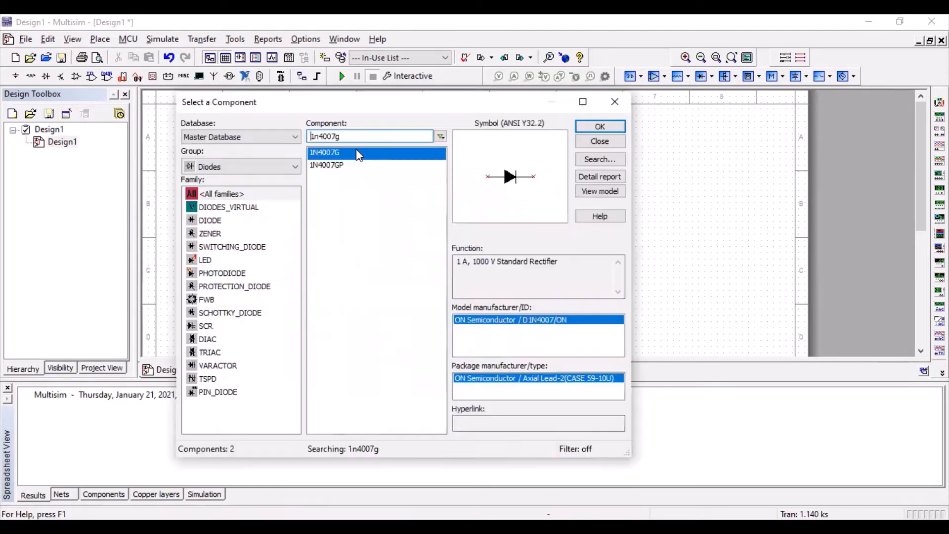
pyautogui.click(598, 126)
pyautogui.write('10k')
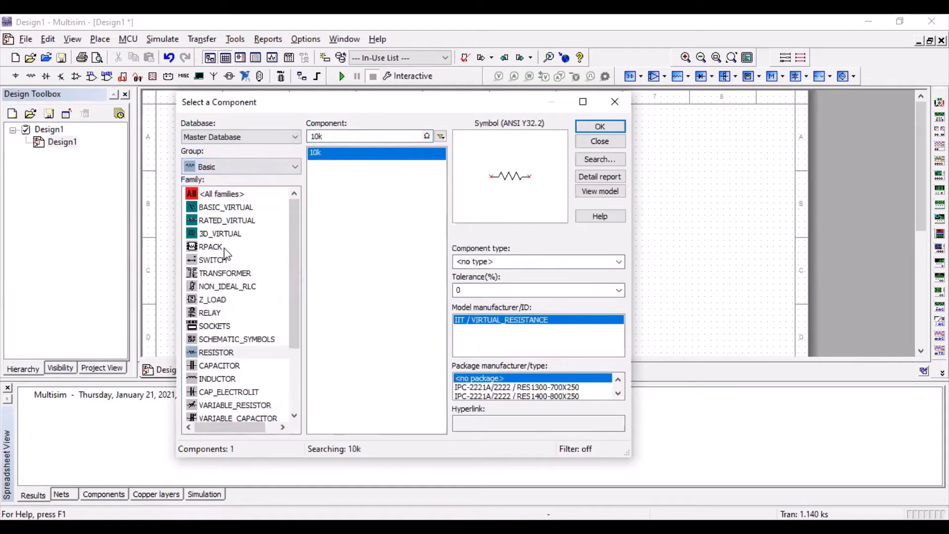
# Select the 10k resistor from Basic, then search all groups for 'ground' and pick GROUND
pyautogui.click(216, 351)
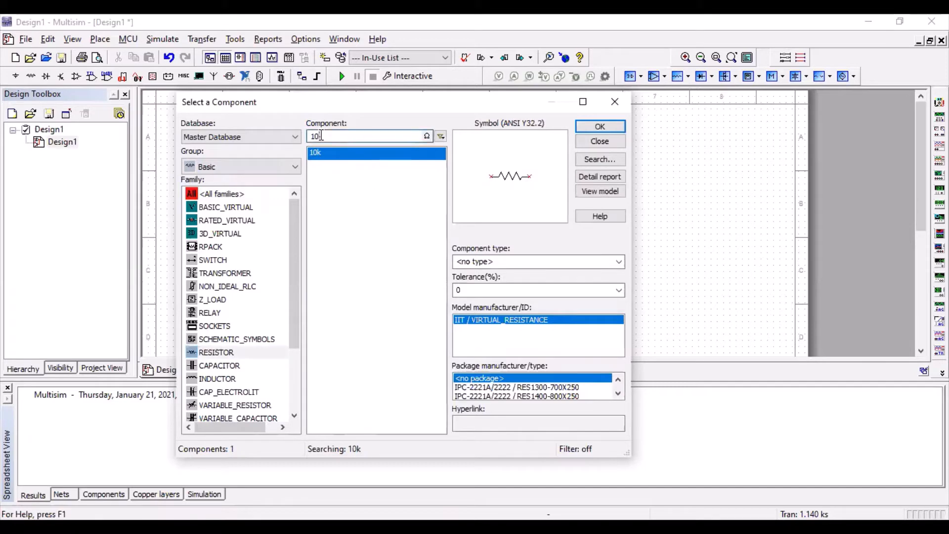
pyautogui.click(598, 126)
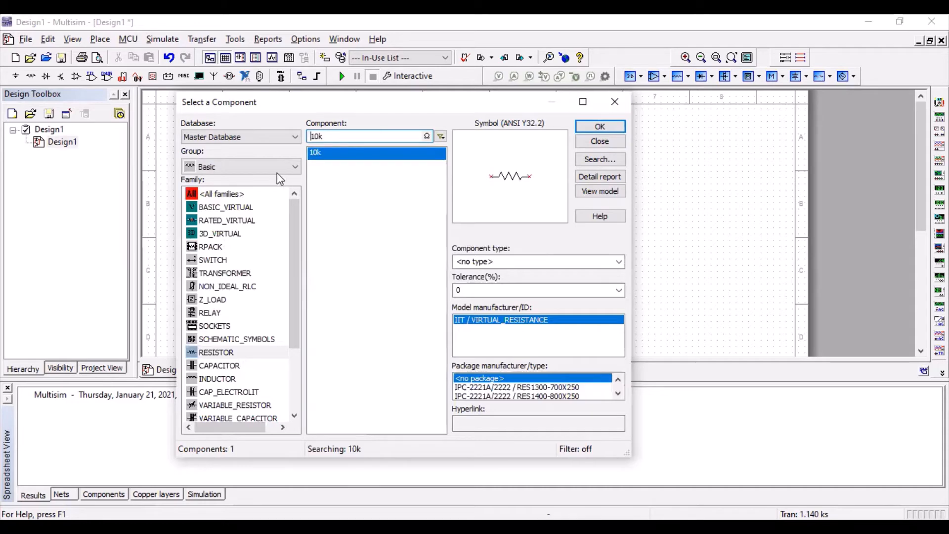
pyautogui.moveTo(260, 155)
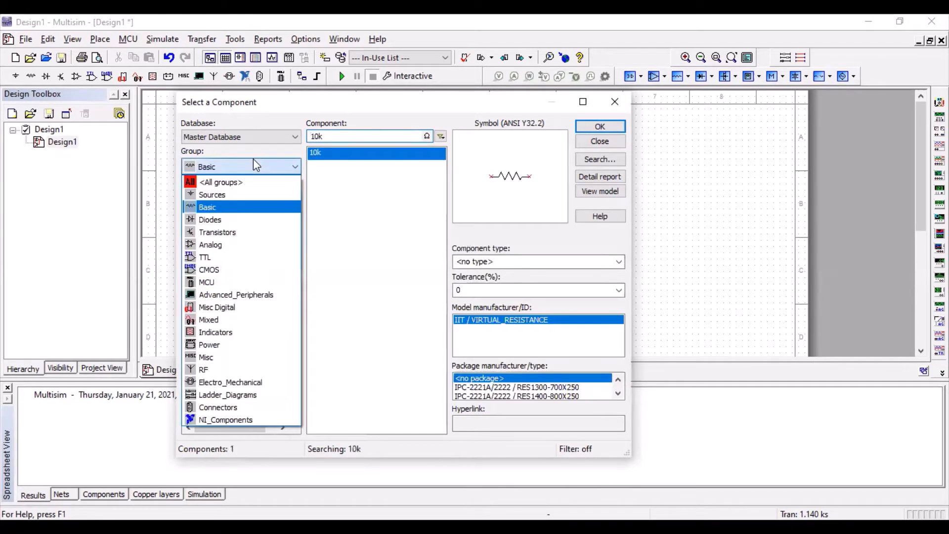
pyautogui.click(221, 182)
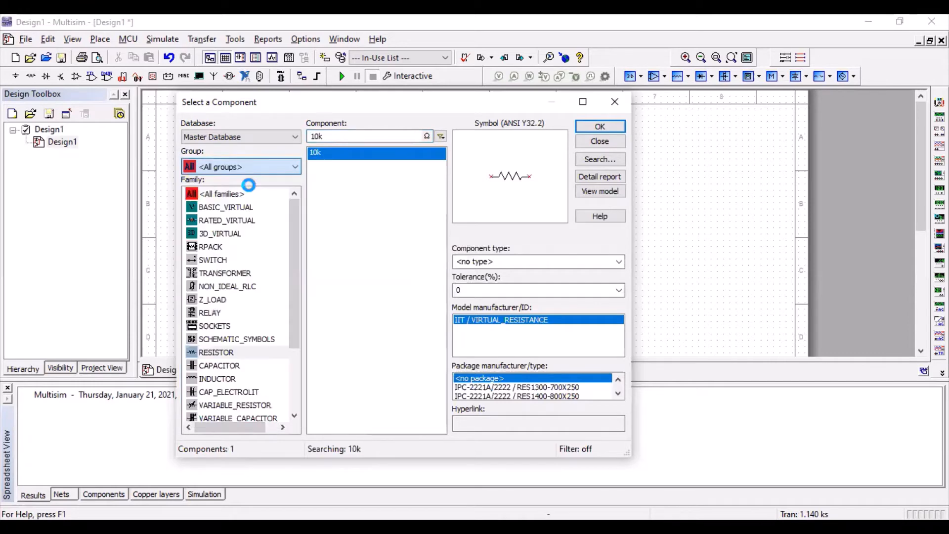
pyautogui.write('ground')
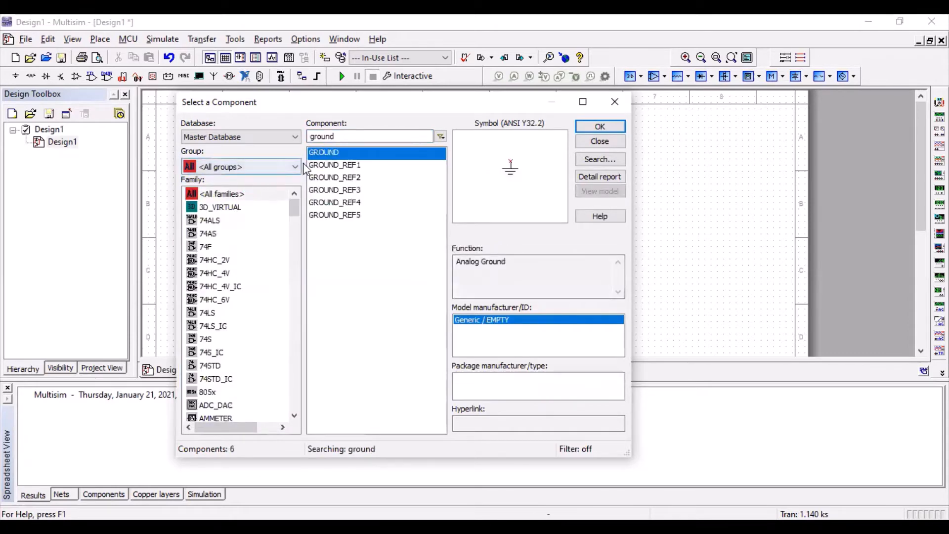
pyautogui.click(598, 126)
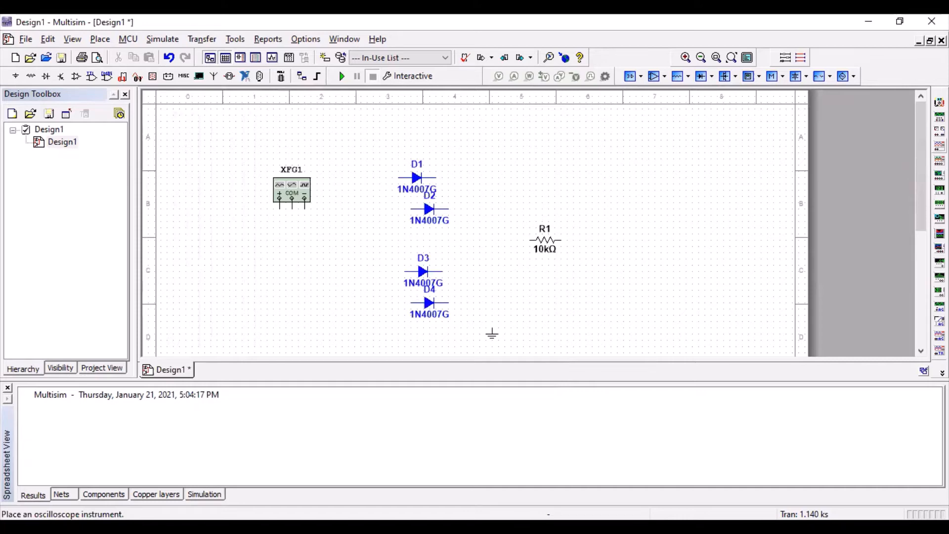
pyautogui.moveTo(304, 216)
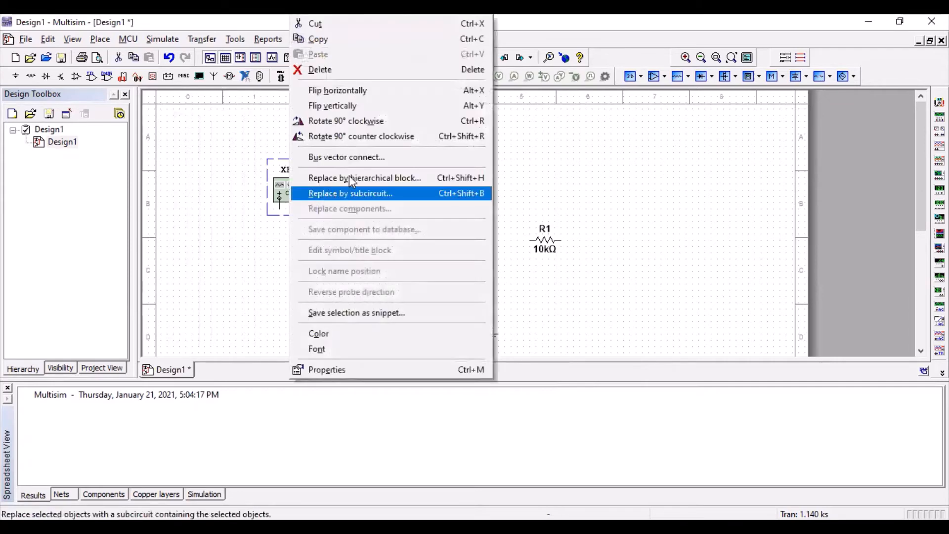
pyautogui.moveTo(345, 121)
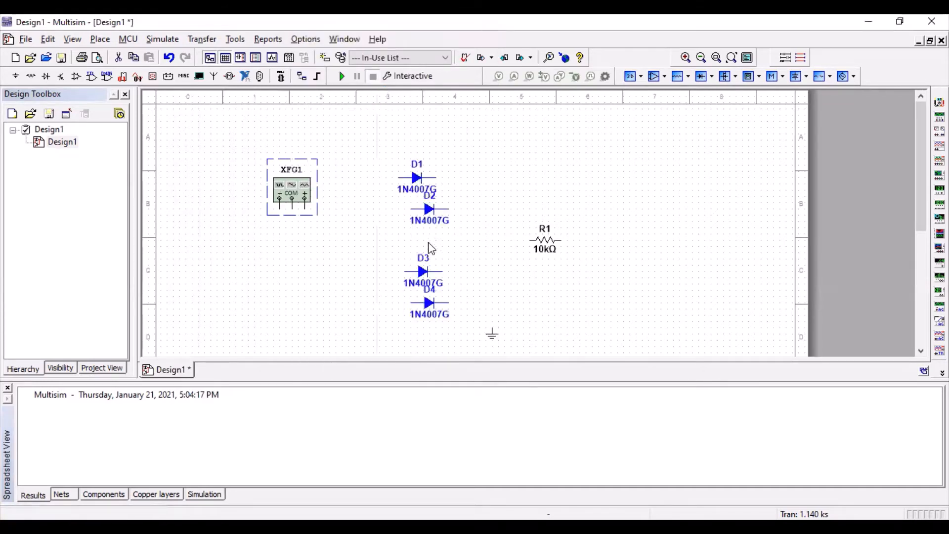
# Flip function generator XFG1 vertically and diode D3 horizontally
pyautogui.rightClick(291, 188)
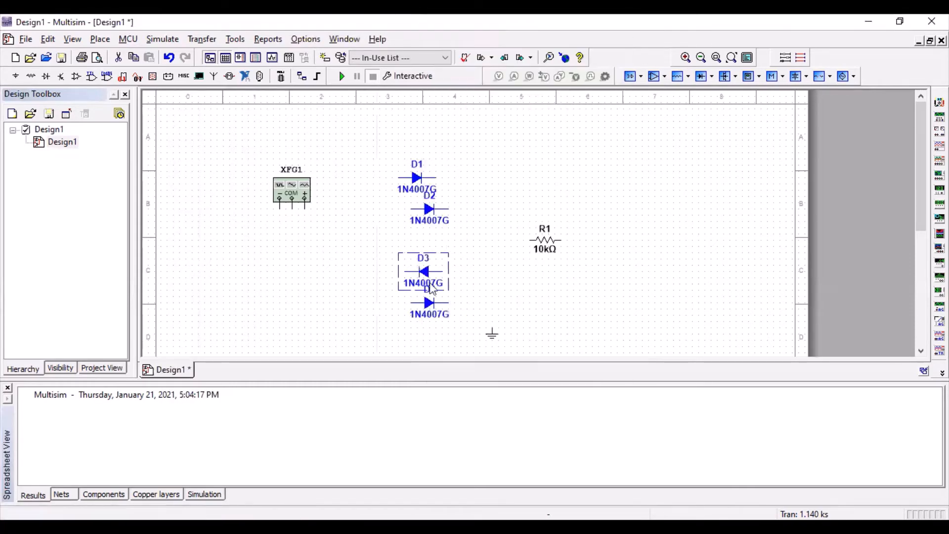
pyautogui.rightClick(423, 288)
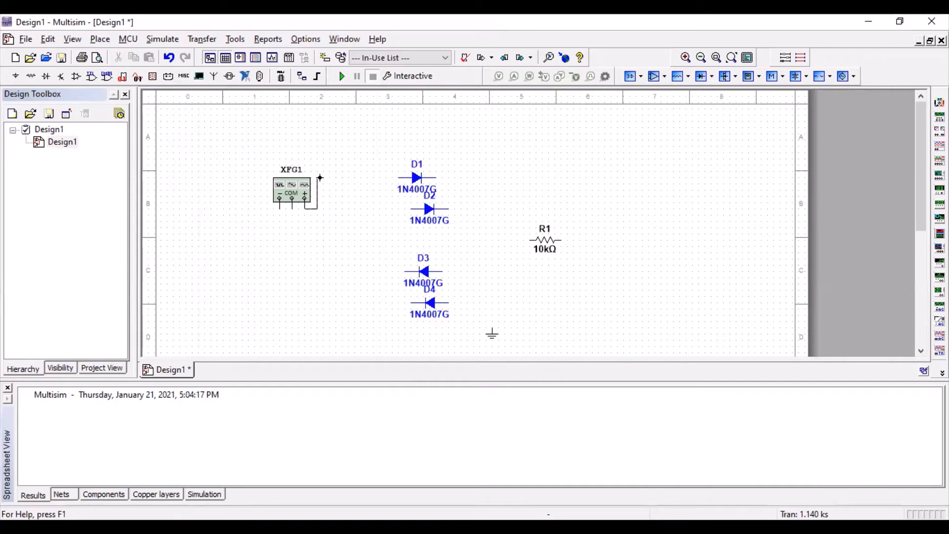
# Rotate R1, wire the generator to D1 and D1 to R1, and attach ground
pyautogui.moveTo(320, 177); pyautogui.dragTo(394, 179)
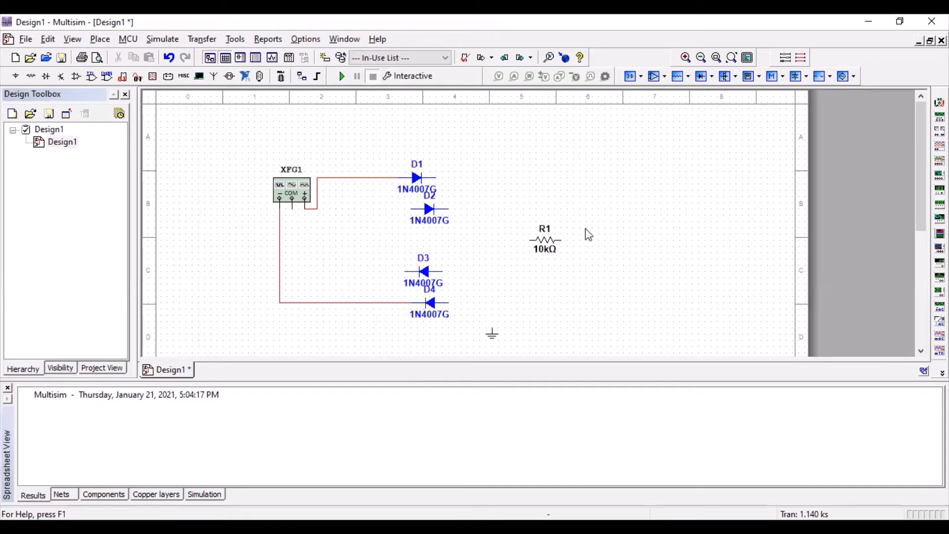
pyautogui.rightClick(545, 240)
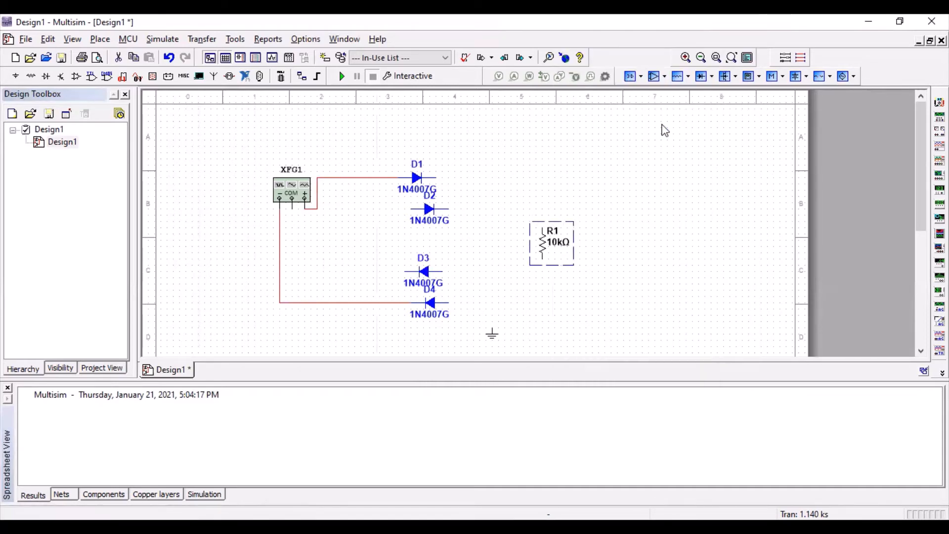
pyautogui.click(416, 177)
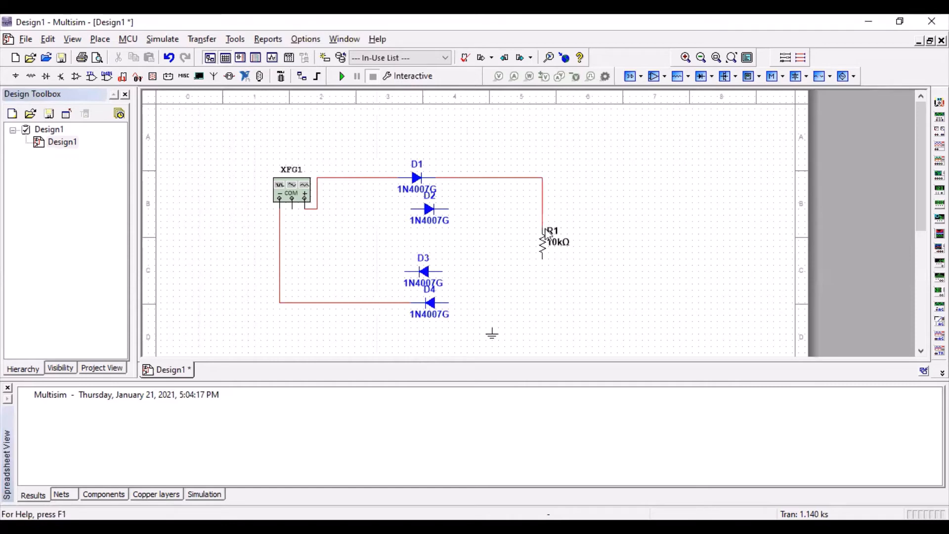
pyautogui.moveTo(540, 260); pyautogui.dragTo(540, 300)
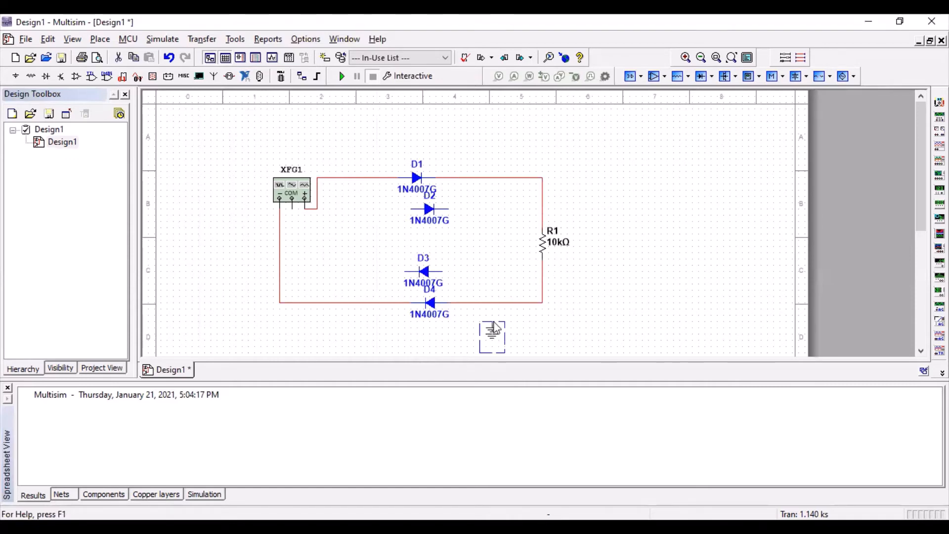
pyautogui.moveTo(492, 335); pyautogui.dragTo(492, 311)
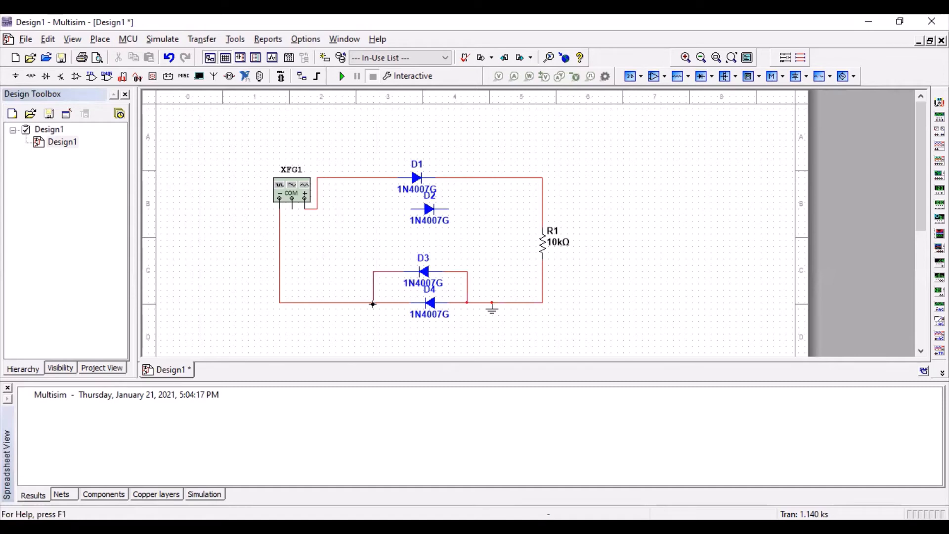
pyautogui.moveTo(399, 295)
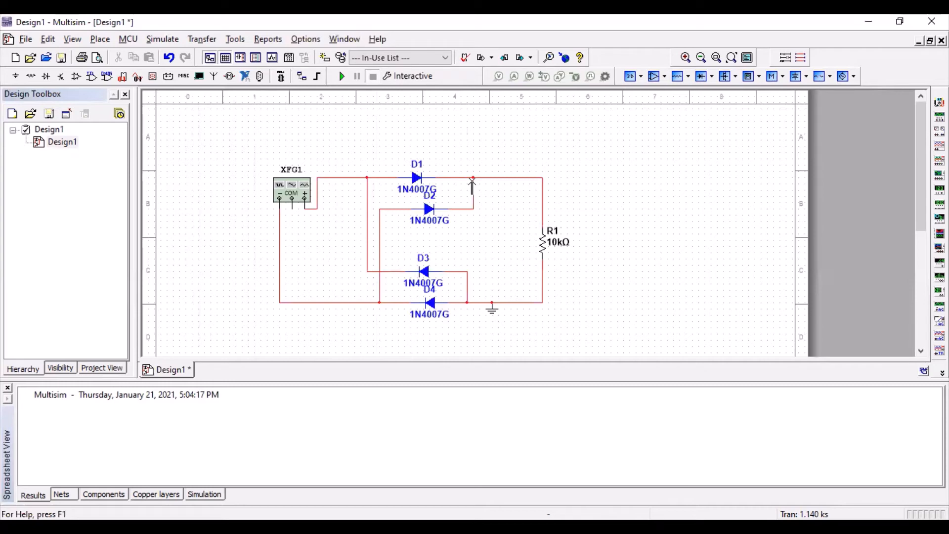
pyautogui.moveTo(300, 234)
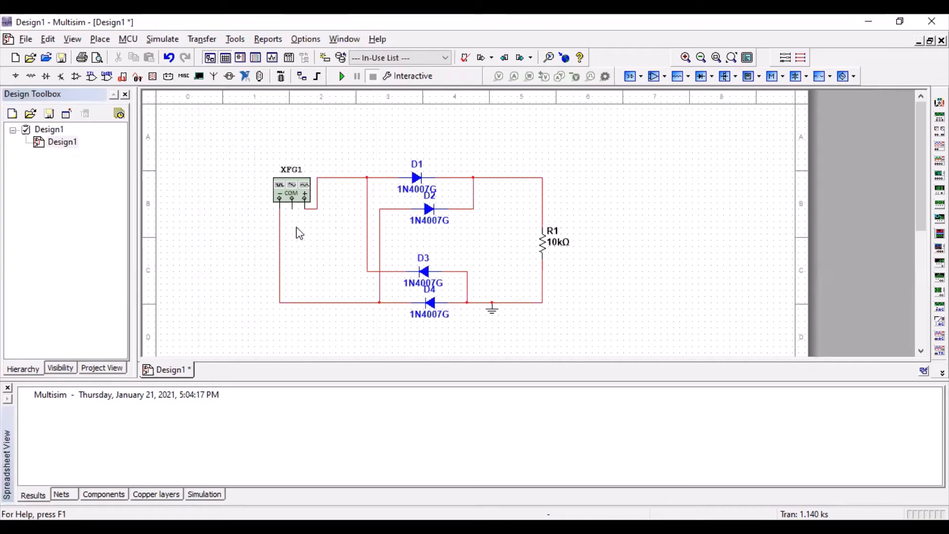
pyautogui.moveTo(494, 245)
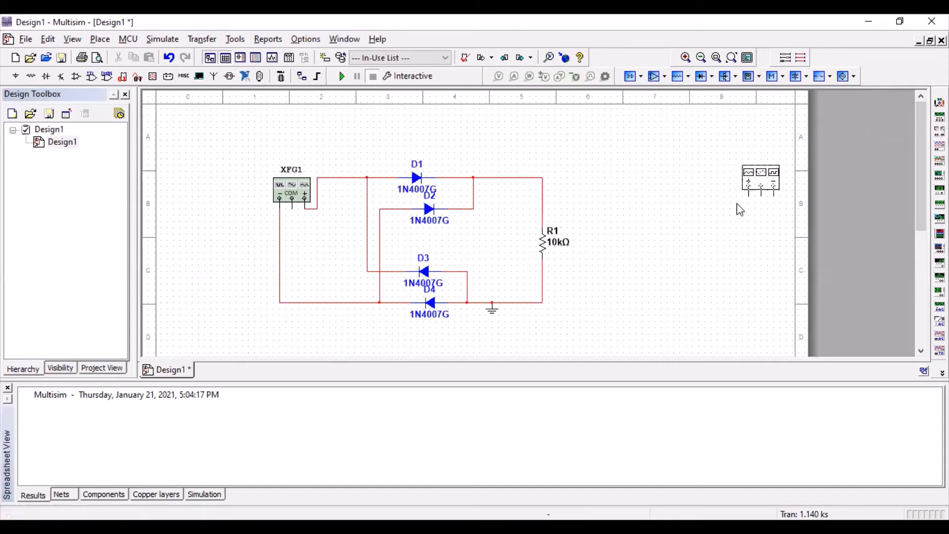
# Place oscilloscope XSC1, wiring channels to the generator output and across R1
pyautogui.click(741, 181)
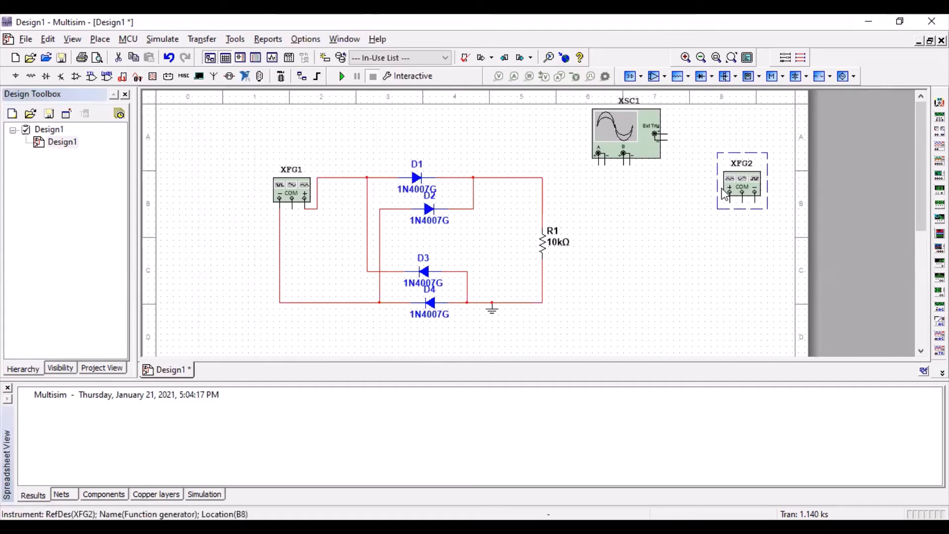
pyautogui.click(741, 184)
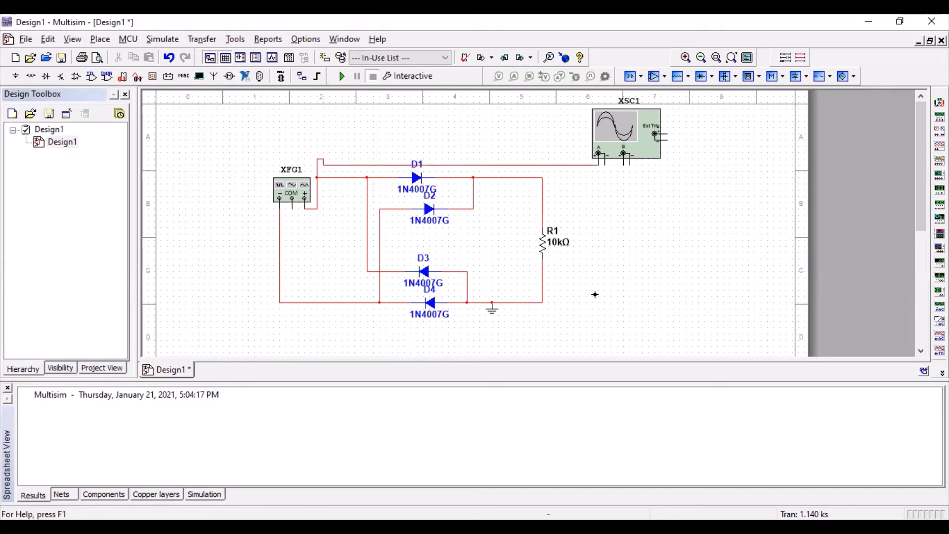
pyautogui.moveTo(603, 296); pyautogui.dragTo(312, 330)
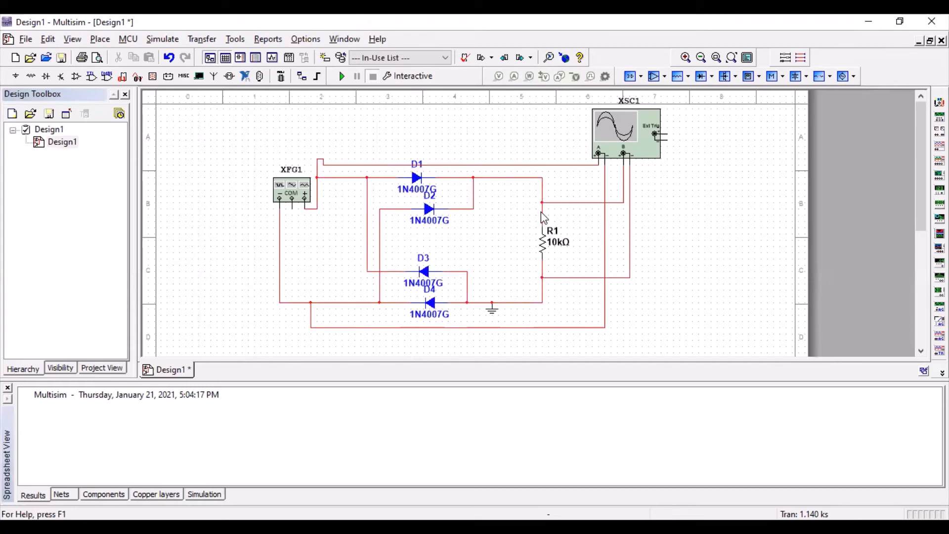
pyautogui.click(540, 210)
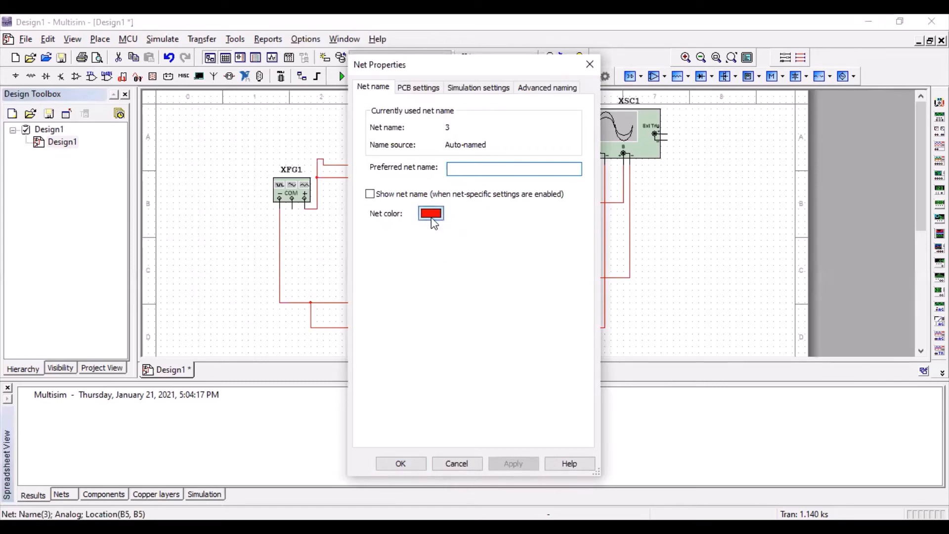
# Color the output net blue, run the simulation, and view the XSC1 oscilloscope
pyautogui.click(430, 213)
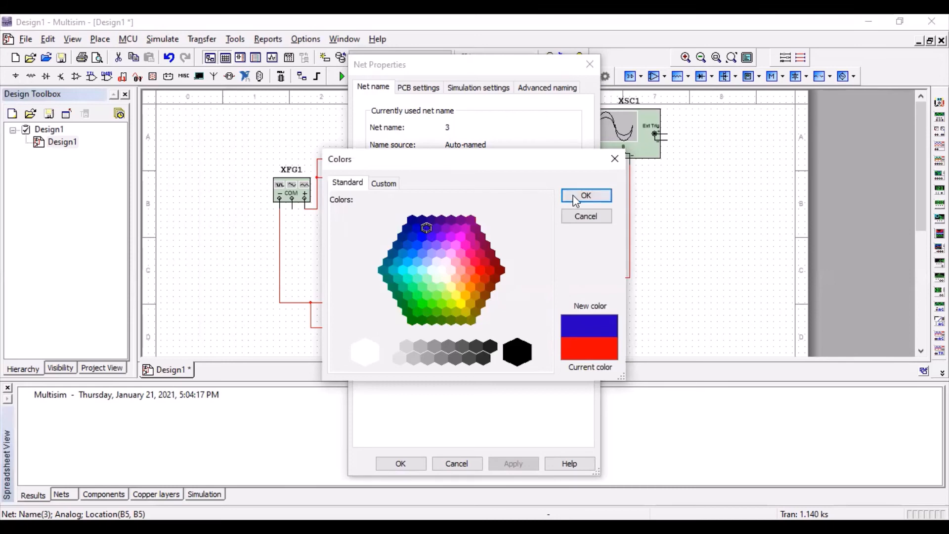
pyautogui.click(585, 195)
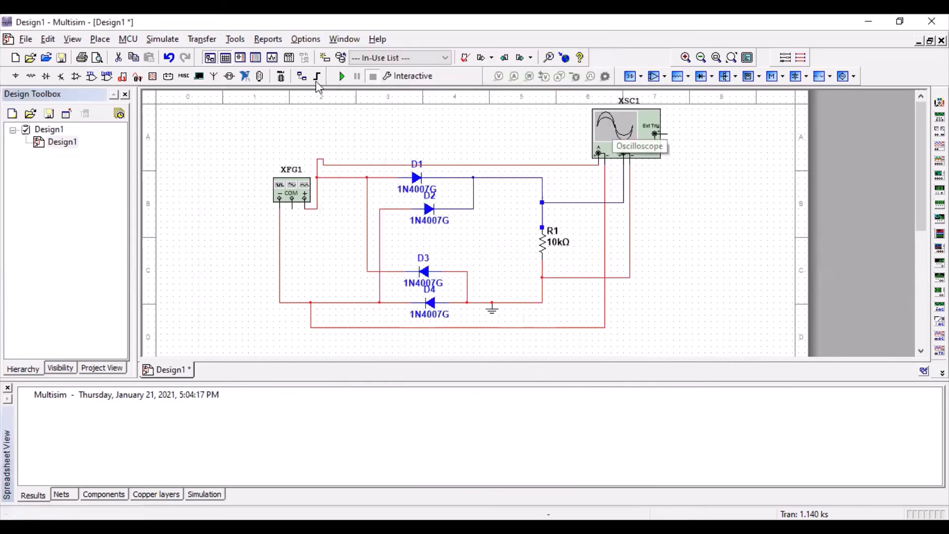
pyautogui.click(341, 76)
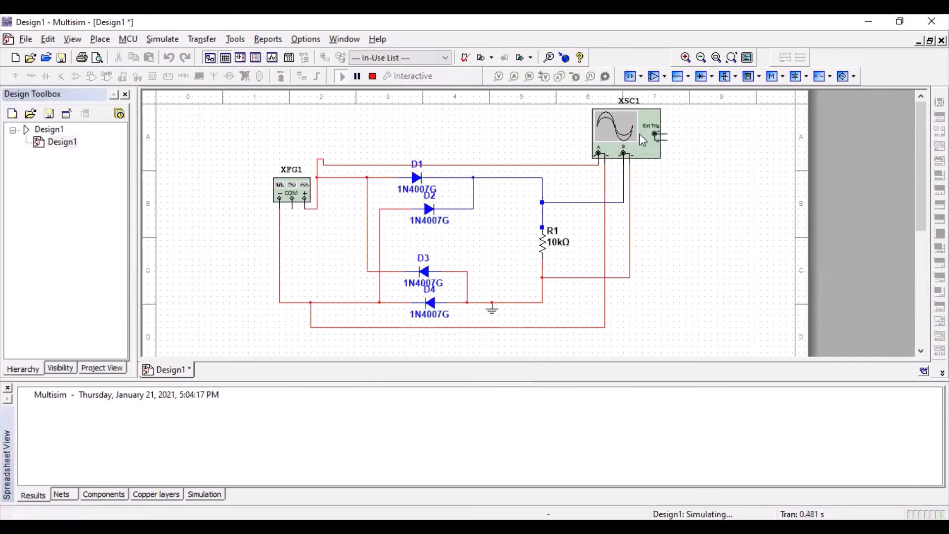
pyautogui.doubleClick(626, 133)
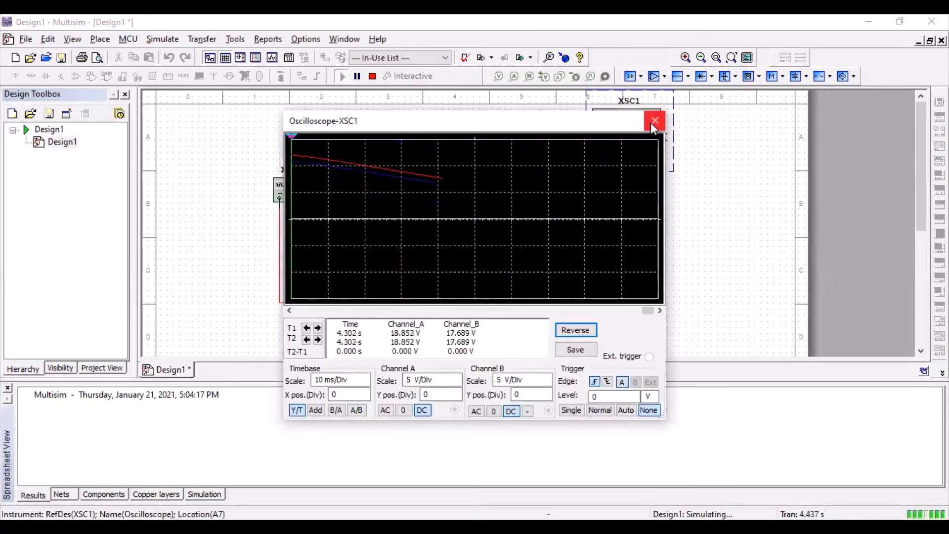
# Set function generator XFG1 to 100 Hz frequency and 5 Vp amplitude
pyautogui.click(655, 120)
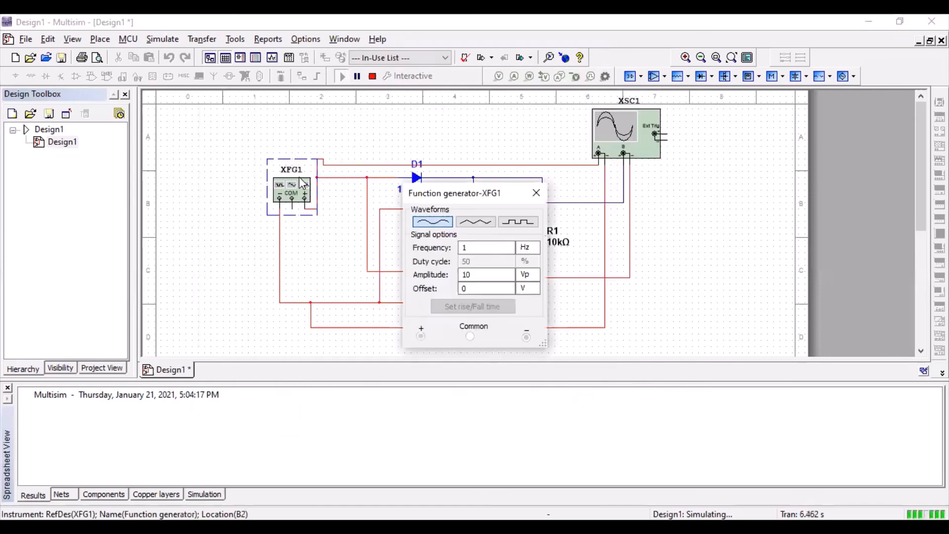
pyautogui.click(484, 247)
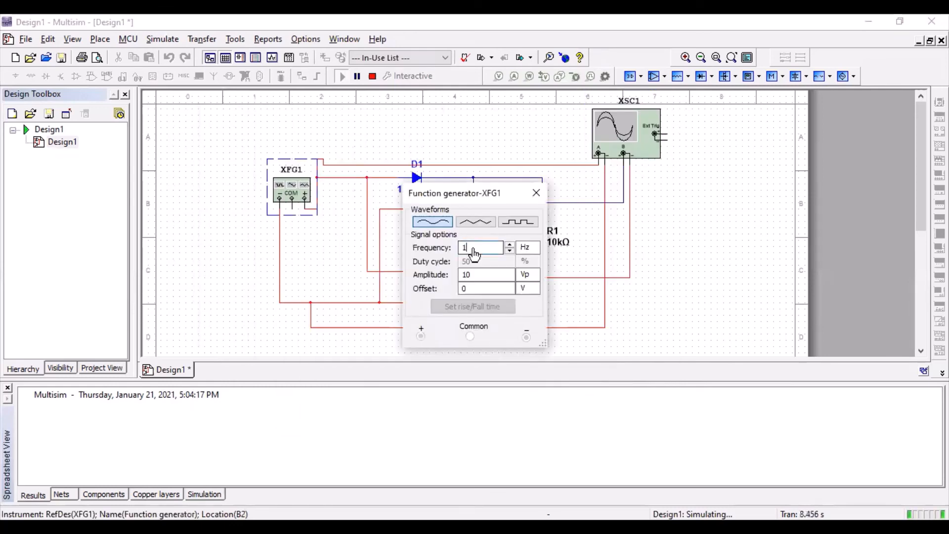
pyautogui.write('00')
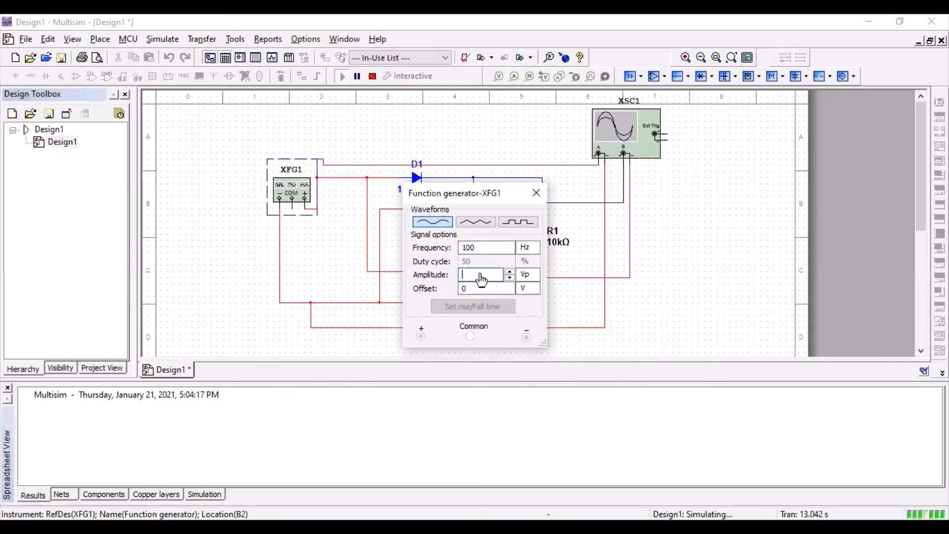
pyautogui.write('5')
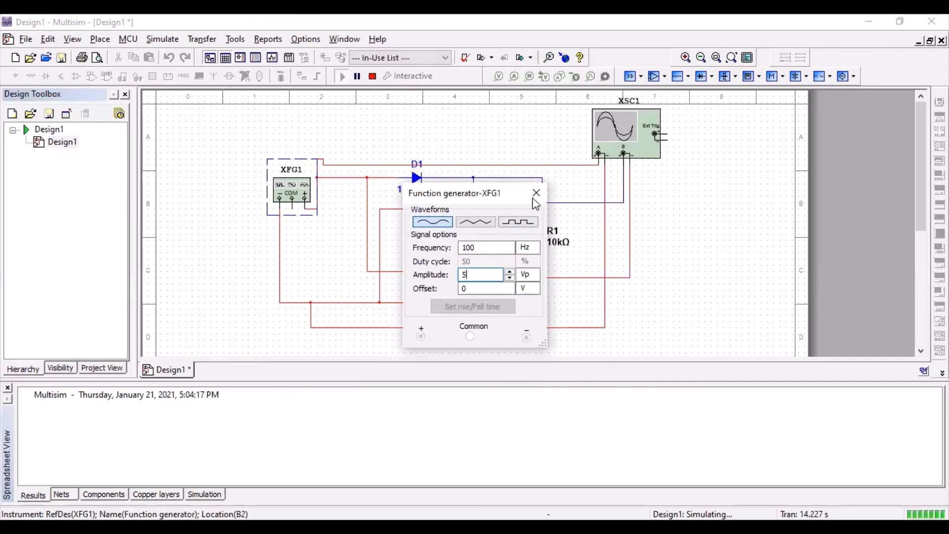
pyautogui.click(535, 192)
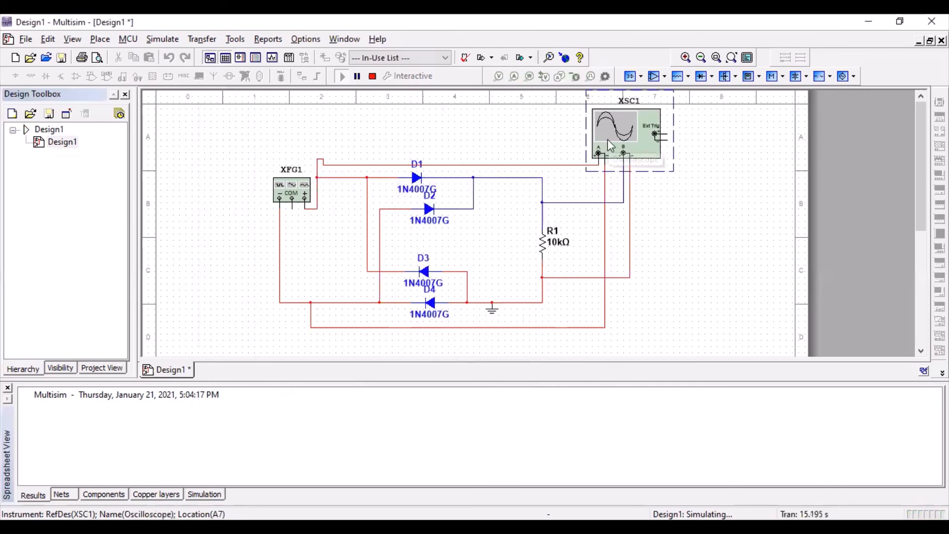
# Reopen XSC1, reverse its display to a light background, and close it
pyautogui.doubleClick(626, 133)
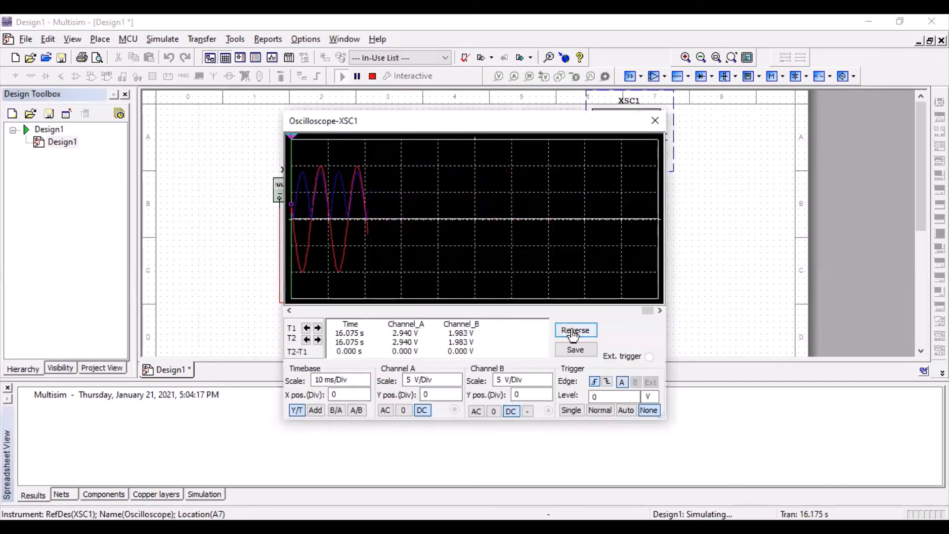
pyautogui.click(575, 330)
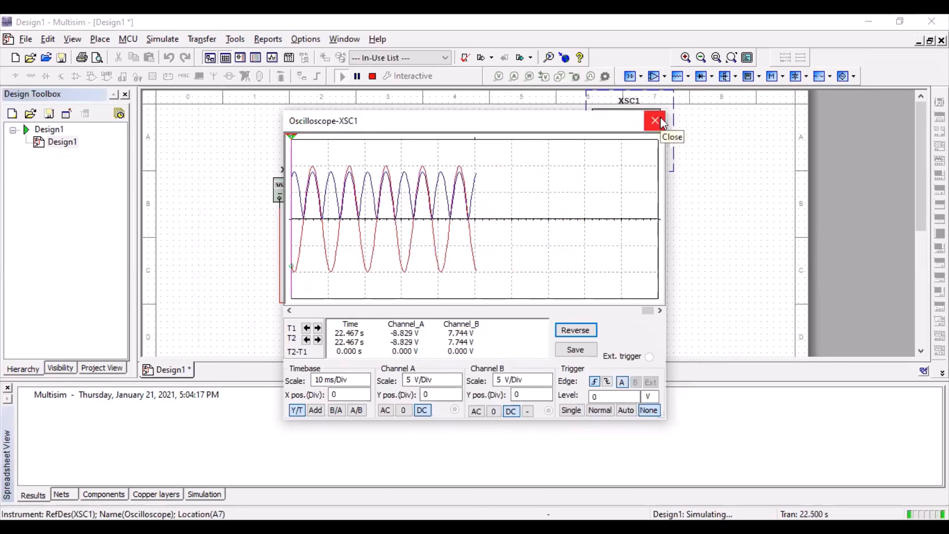
pyautogui.click(654, 120)
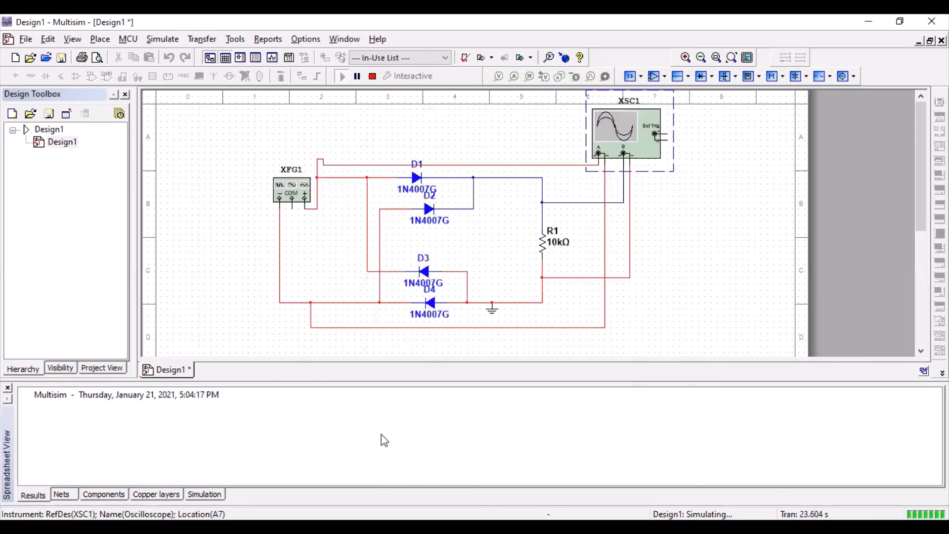